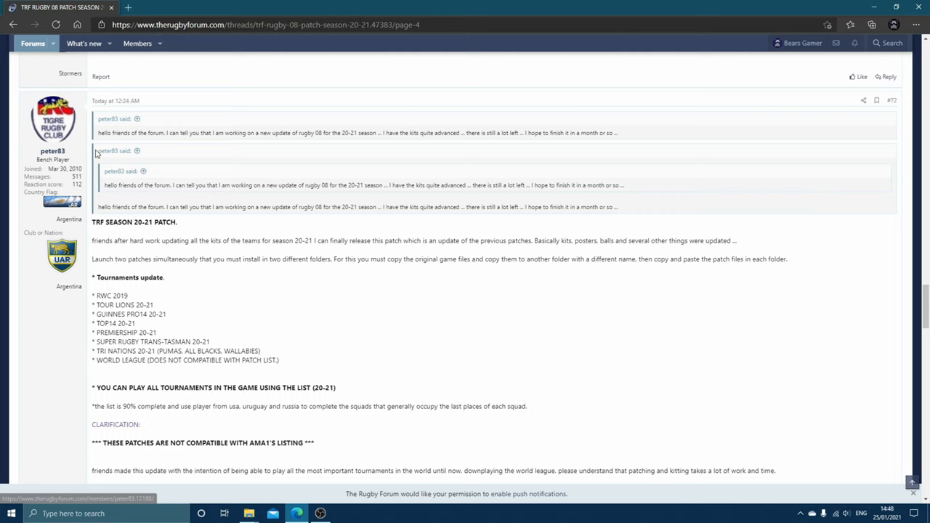
{"action": "mouse_move", "coordinate": [877, 259]}
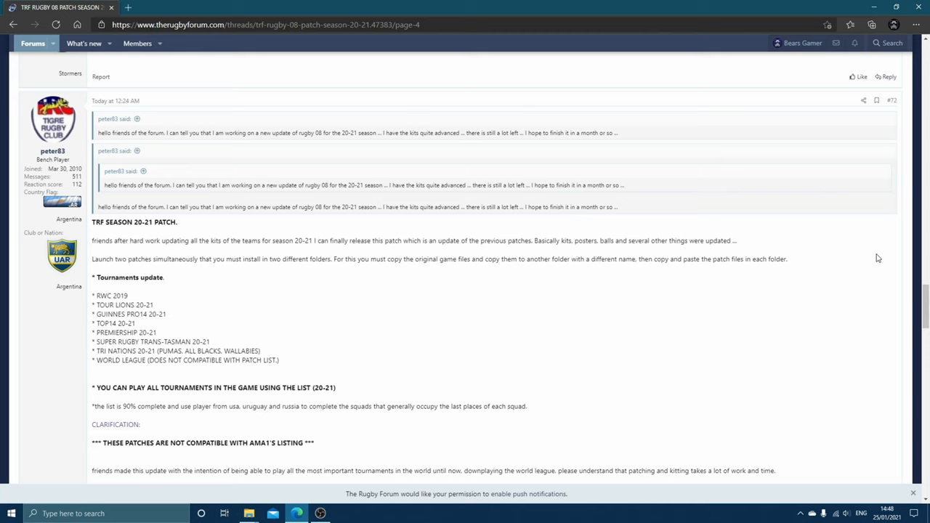
- Select the second 20_21.ros roster file and check its context-menu options
{"action": "scroll", "scroll_direction": "down", "scroll_amount": 3}
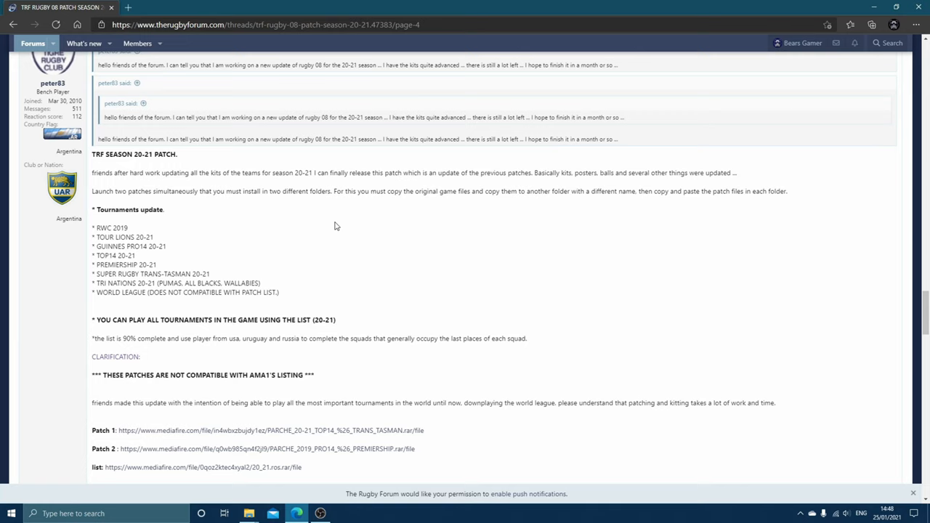
{"action": "mouse_move", "coordinate": [167, 233]}
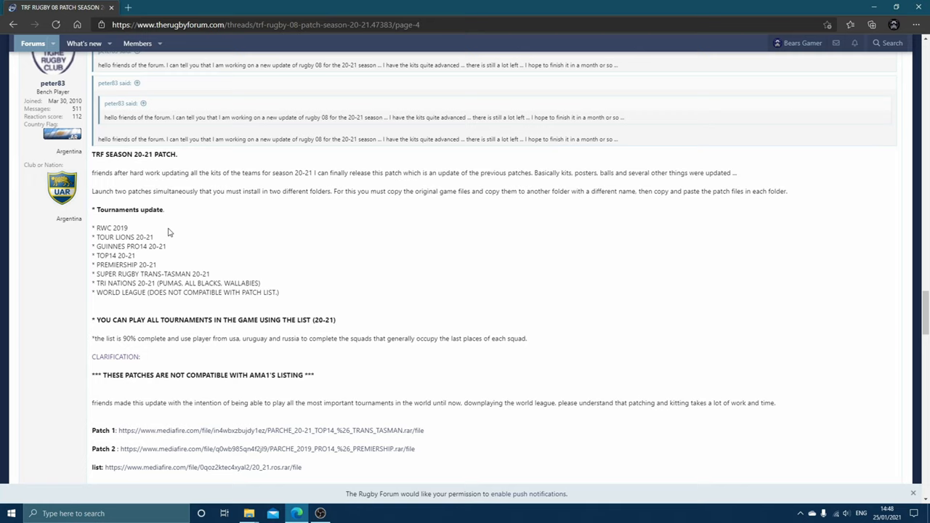
{"action": "mouse_move", "coordinate": [183, 265]}
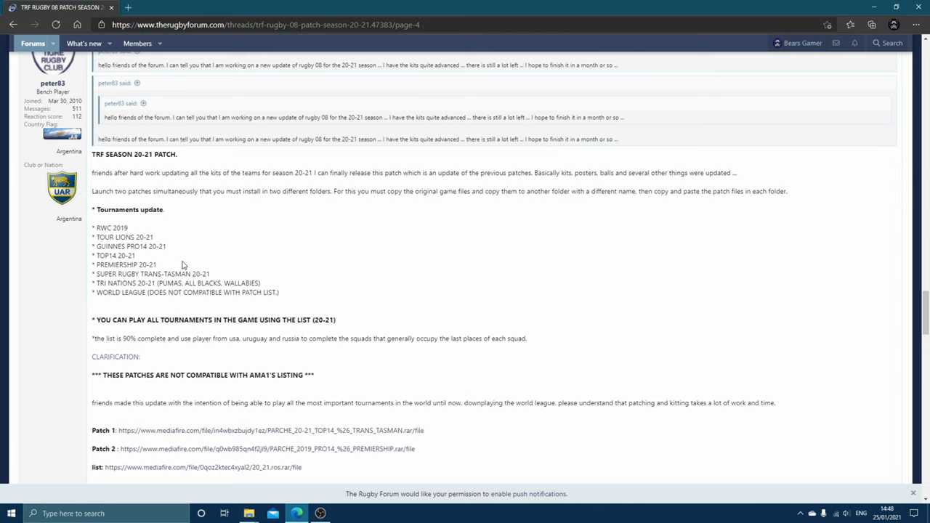
{"action": "mouse_move", "coordinate": [923, 303]}
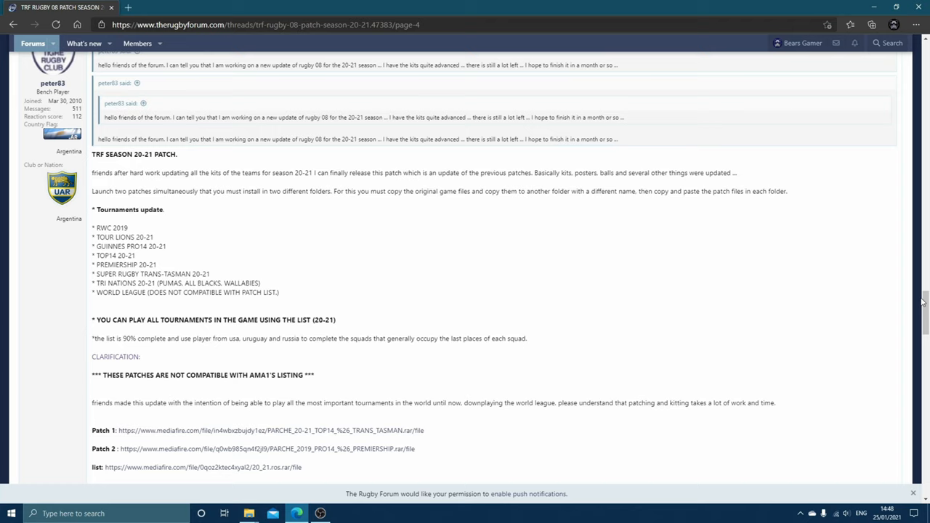
{"action": "scroll", "scroll_direction": "down", "scroll_amount": 3}
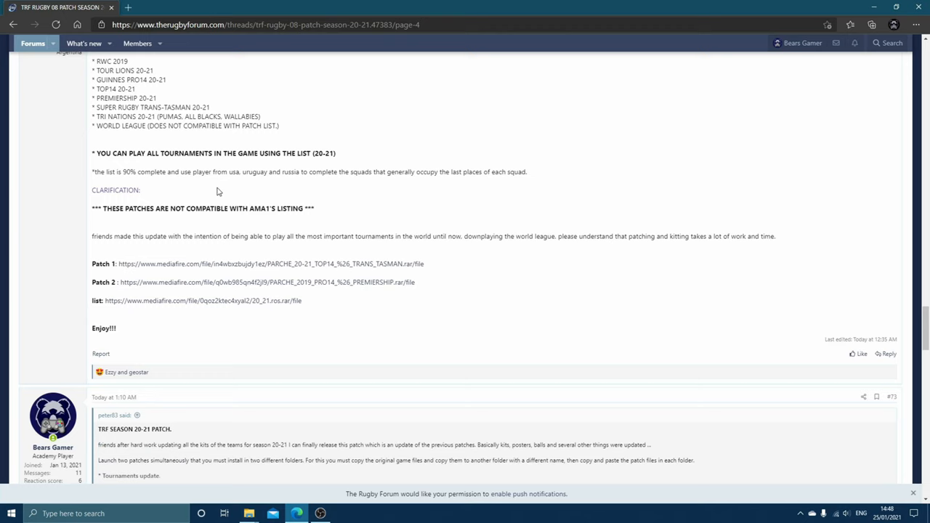
{"action": "mouse_move", "coordinate": [418, 221]}
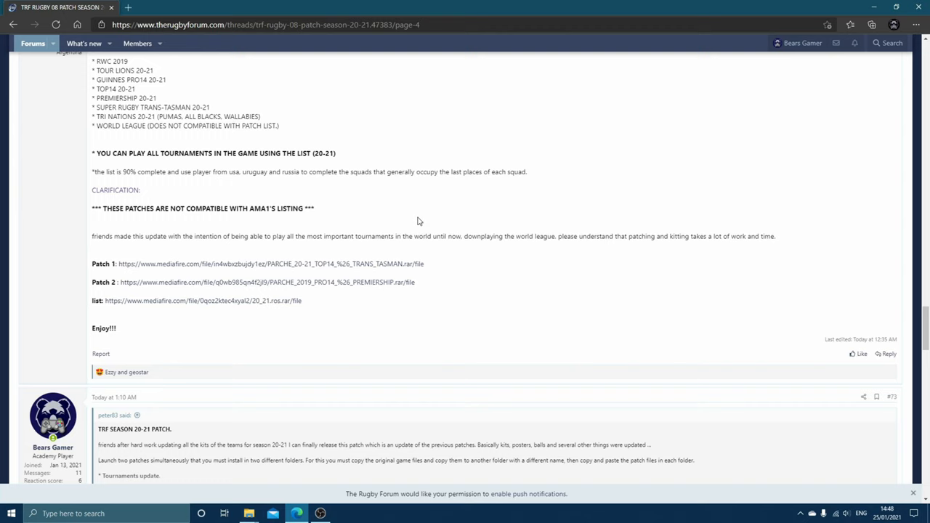
{"action": "mouse_move", "coordinate": [255, 269]}
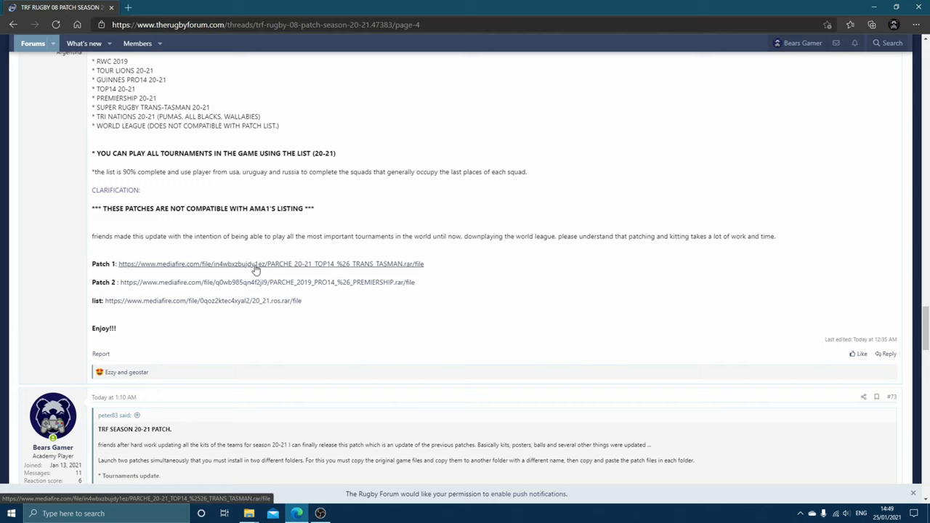
{"action": "mouse_move", "coordinate": [210, 358]}
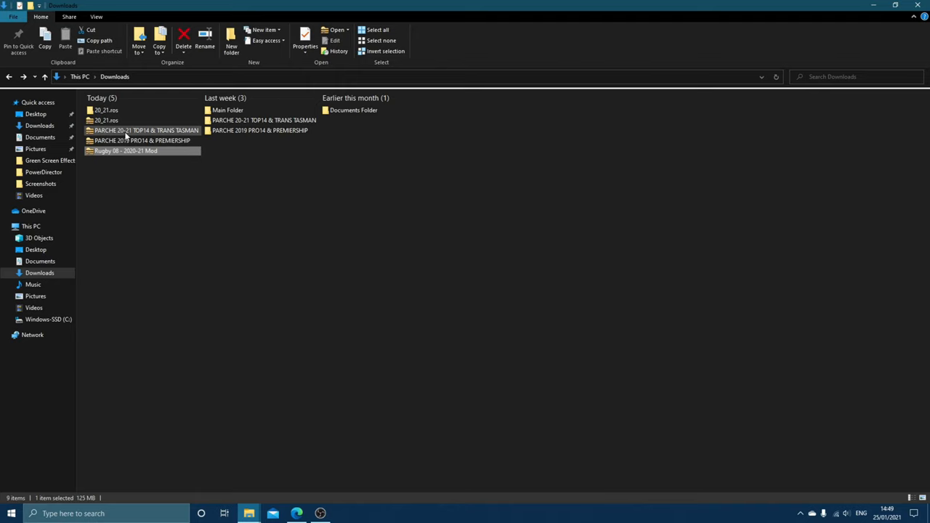
{"action": "left_click", "coordinate": [108, 119]}
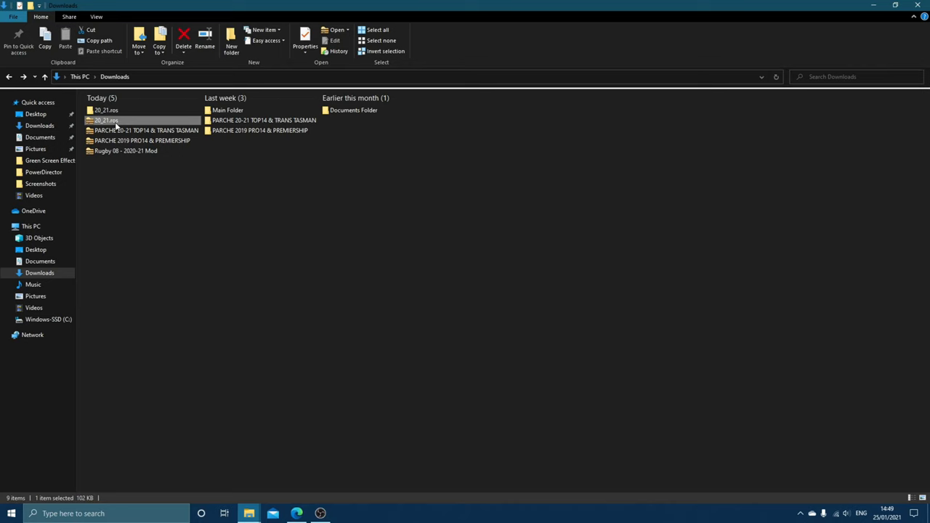
{"action": "right_click", "coordinate": [106, 119]}
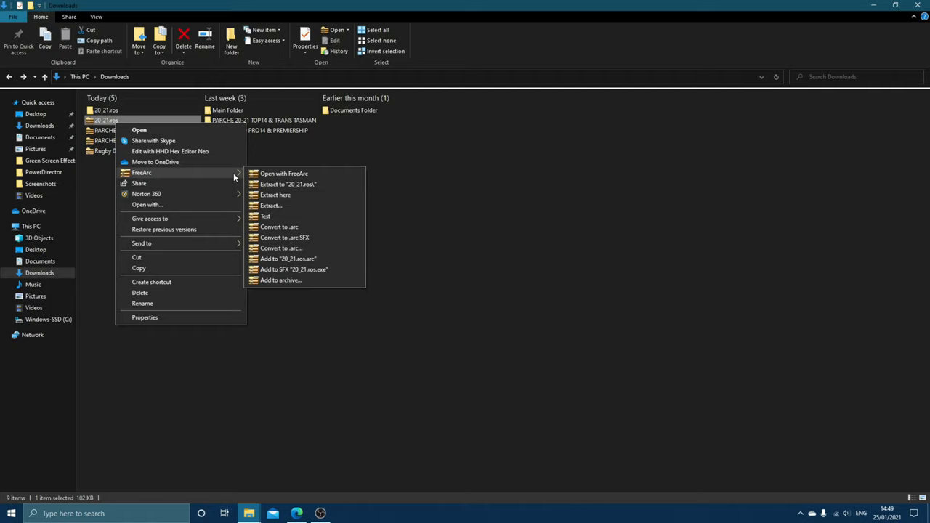
{"action": "left_click", "coordinate": [456, 224]}
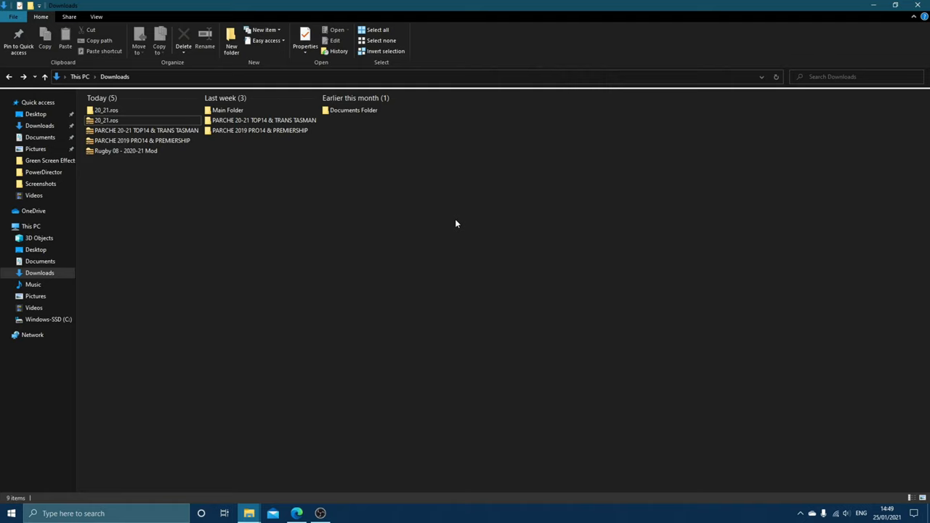
- Select the first 20_21.ros item, which shows as an empty folder
{"action": "left_click", "coordinate": [260, 131]}
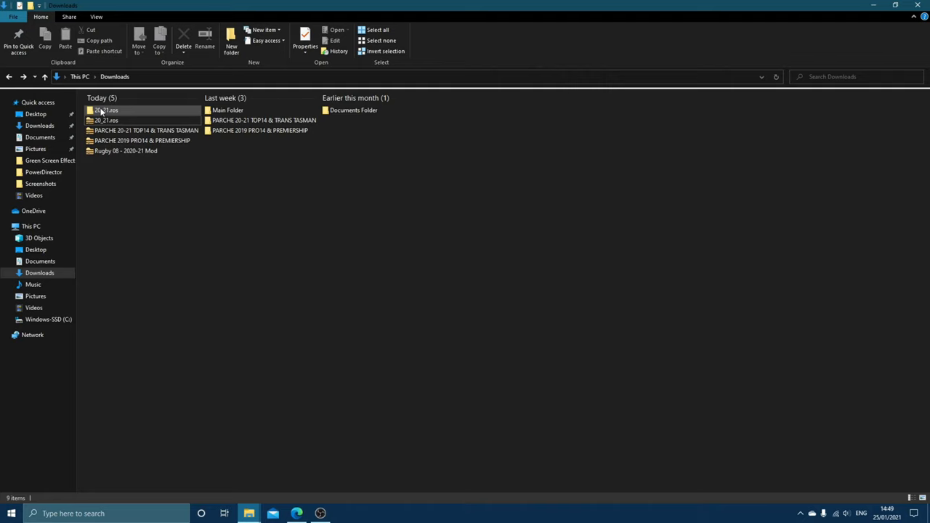
{"action": "left_click", "coordinate": [107, 110]}
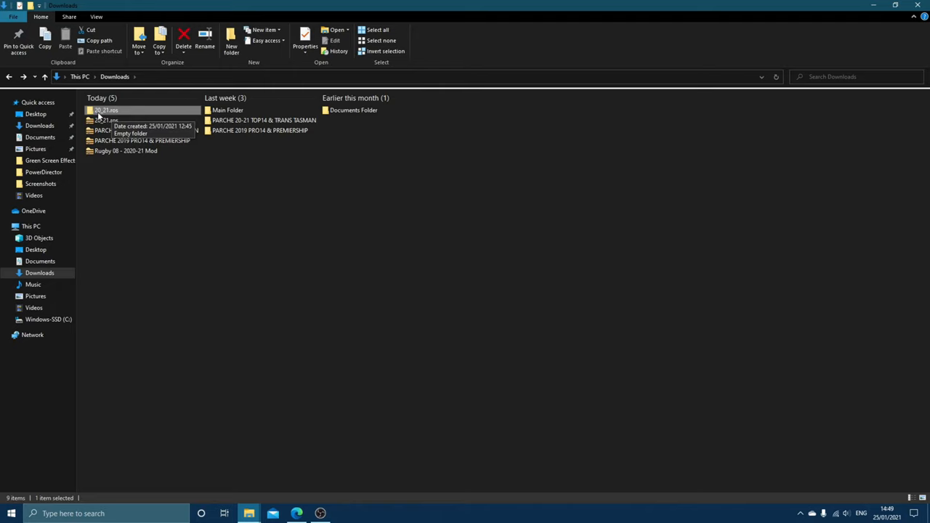
{"action": "mouse_move", "coordinate": [168, 212]}
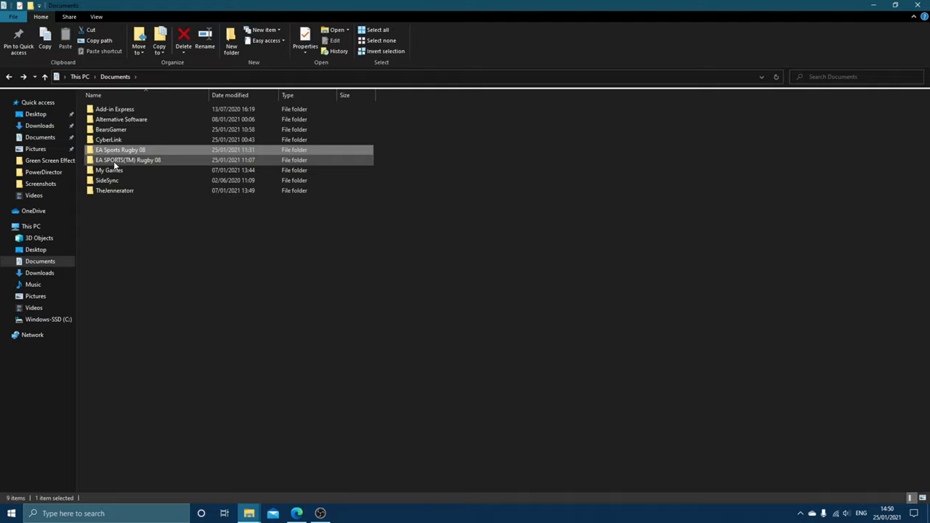
- Open EA SPORTS(TM) Rugby 08 and its Rst_Eoss subfolder holding the 215 KB roster file
{"action": "double_click", "coordinate": [127, 160]}
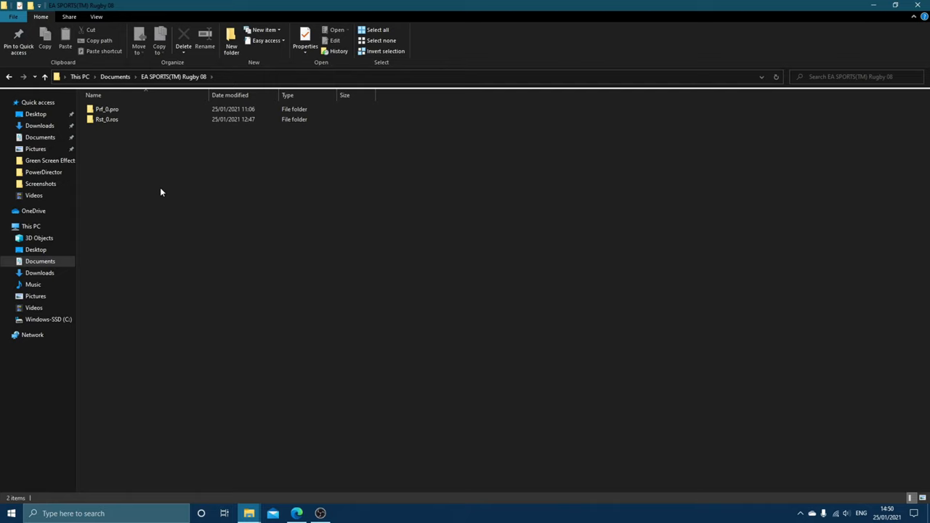
{"action": "mouse_move", "coordinate": [108, 119]}
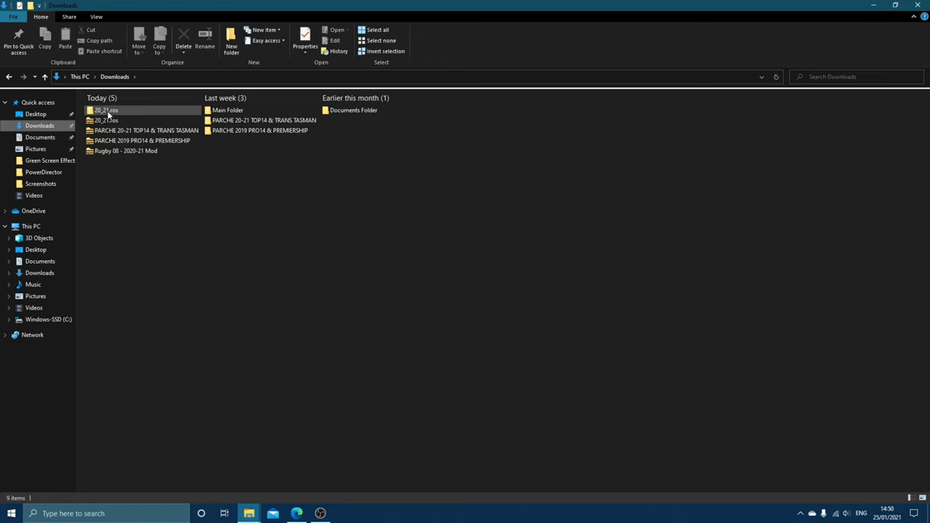
{"action": "mouse_move", "coordinate": [250, 514]}
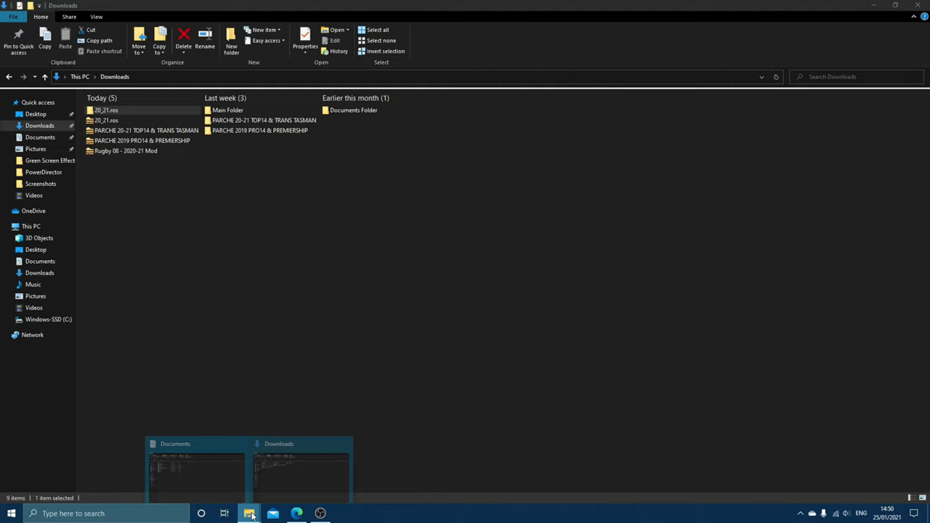
{"action": "left_click", "coordinate": [196, 472]}
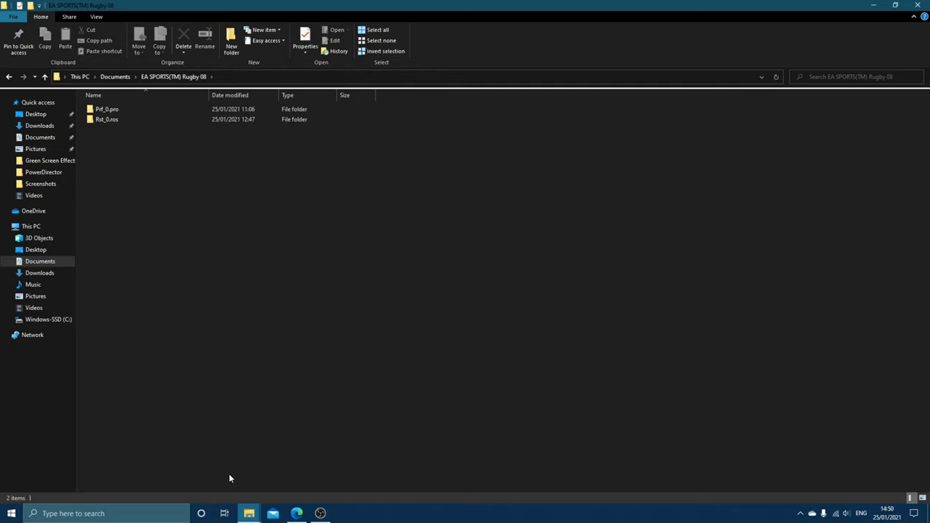
{"action": "double_click", "coordinate": [107, 119]}
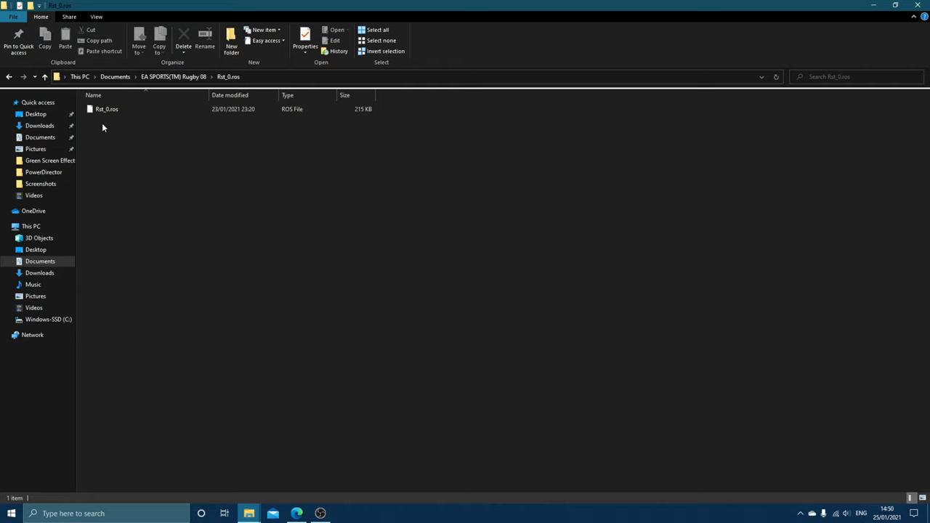
{"action": "mouse_move", "coordinate": [29, 83]}
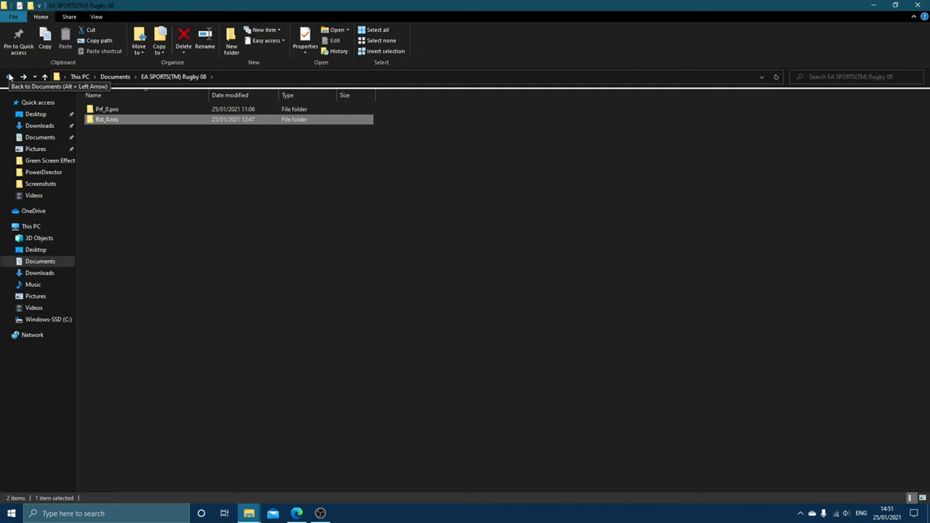
- Return to Downloads with both PARCHE folders, then switch back to the forum thread
{"action": "left_click", "coordinate": [9, 75]}
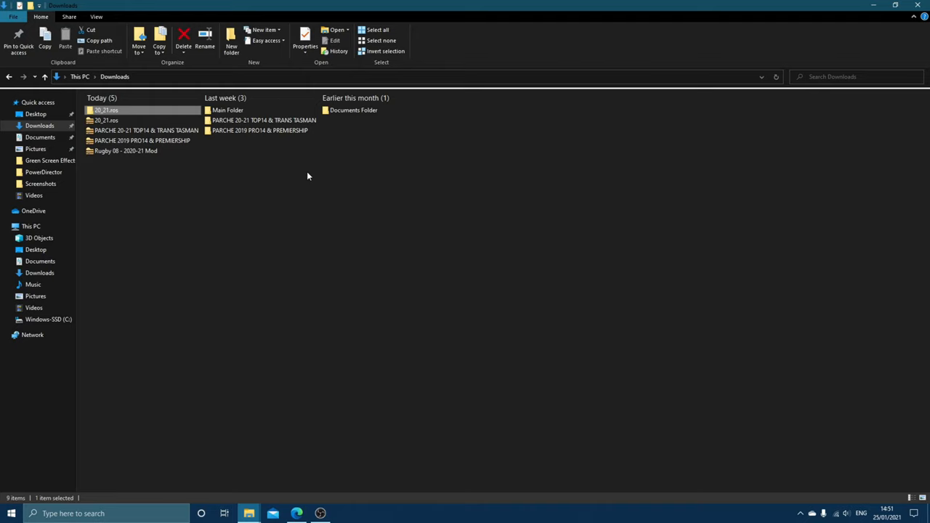
{"action": "mouse_move", "coordinate": [260, 131]}
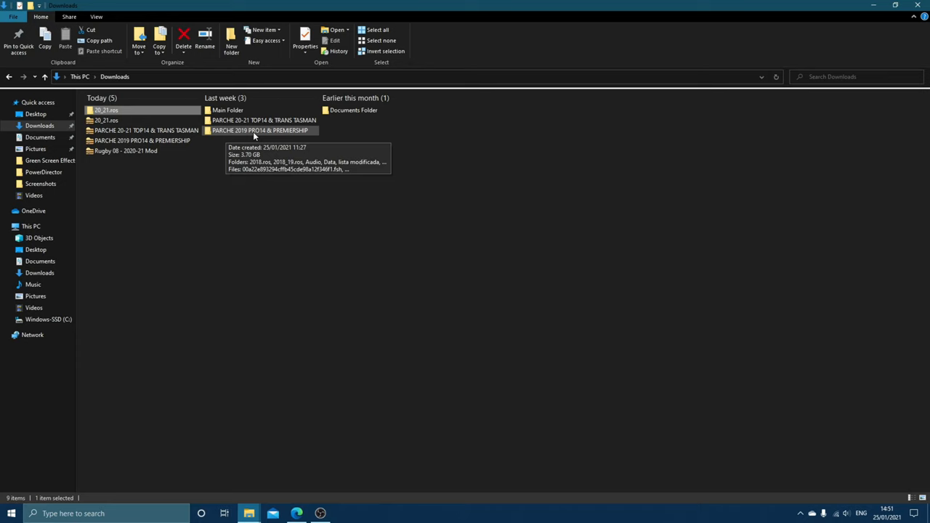
{"action": "left_click", "coordinate": [296, 514]}
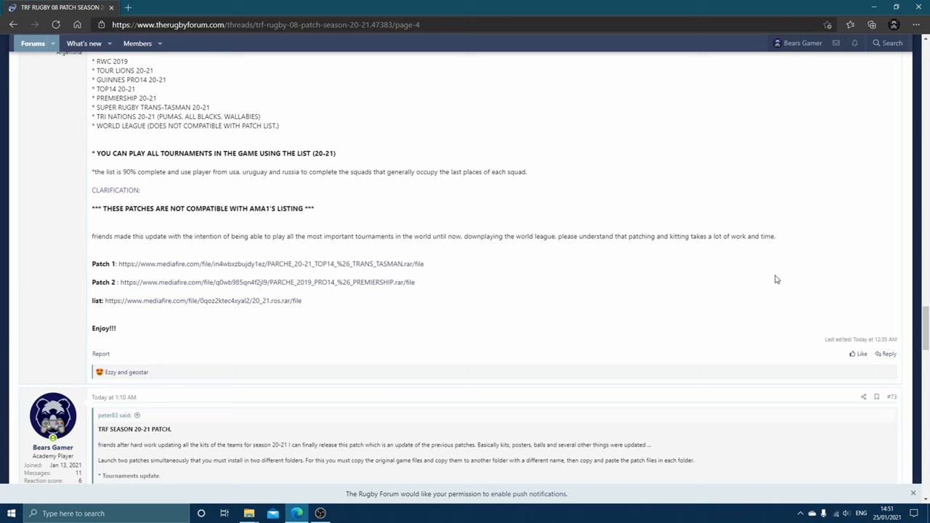
{"action": "scroll", "scroll_direction": "up", "scroll_amount": 3}
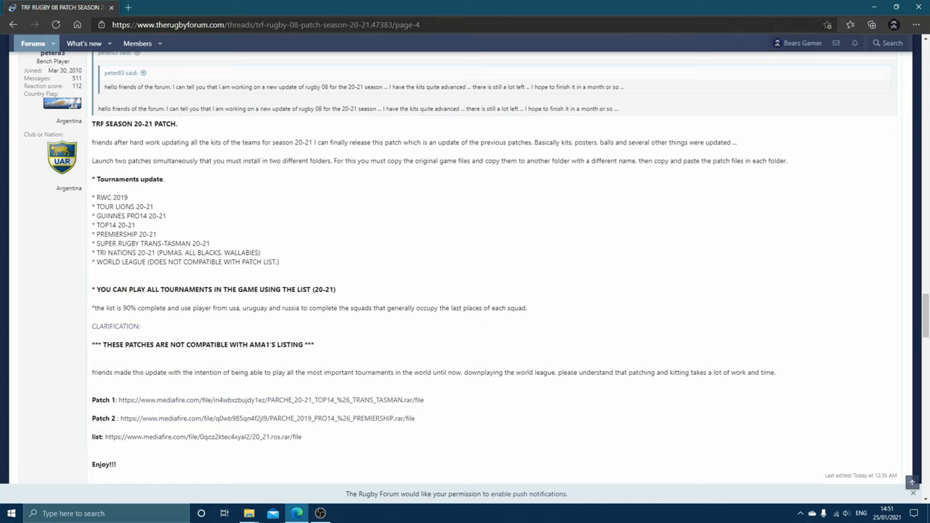
- Look inside the EA Sports Rugby 08 folder in Documents and go back
{"action": "left_click", "coordinate": [250, 515]}
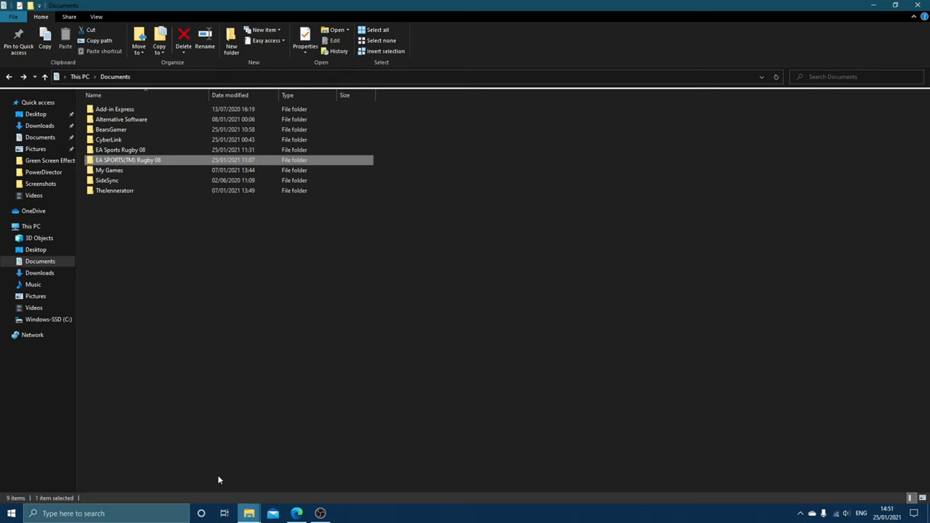
{"action": "double_click", "coordinate": [128, 160]}
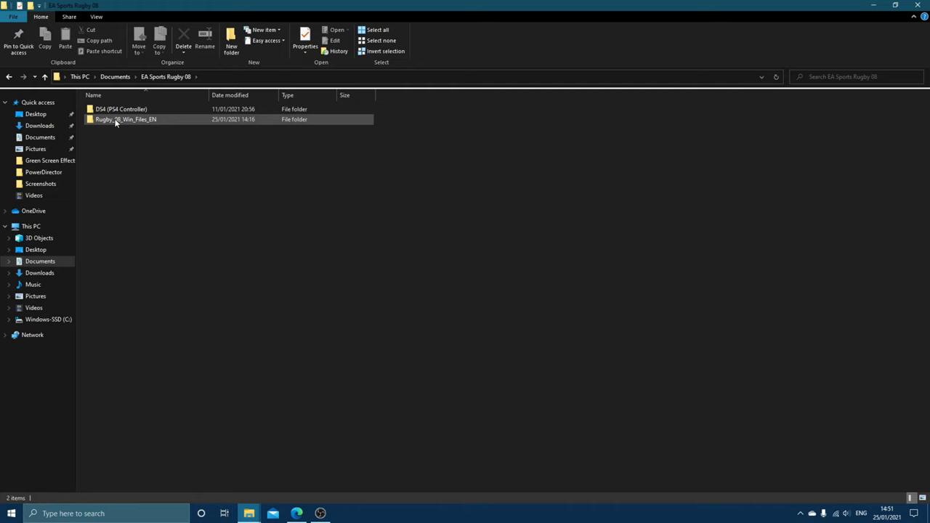
{"action": "left_click", "coordinate": [125, 119]}
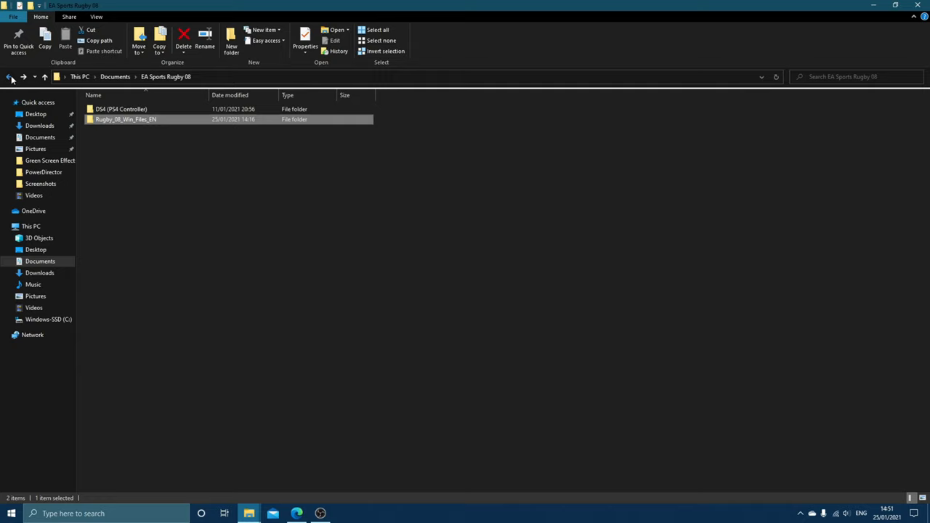
{"action": "left_click", "coordinate": [9, 76]}
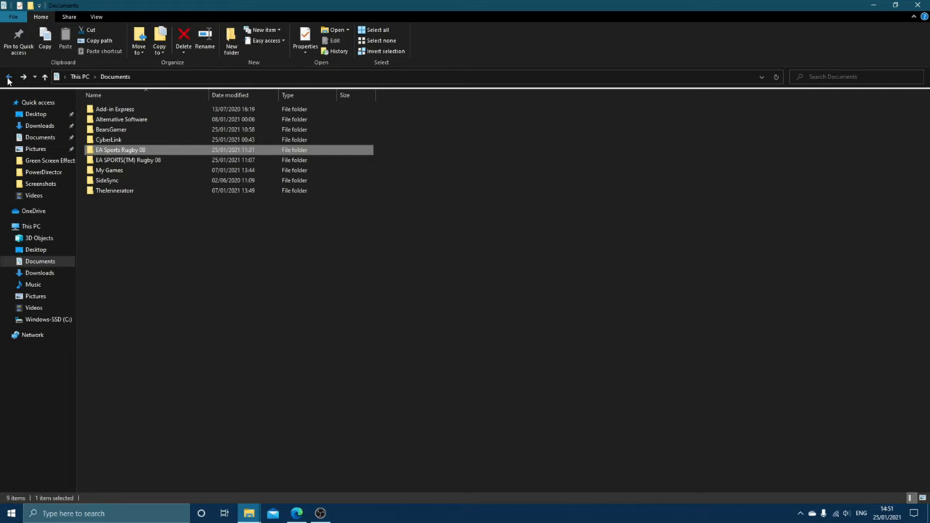
- Open Rugby_08_Win_Files_EN, where Game Files sits beside Game Files - Copy
{"action": "double_click", "coordinate": [120, 150]}
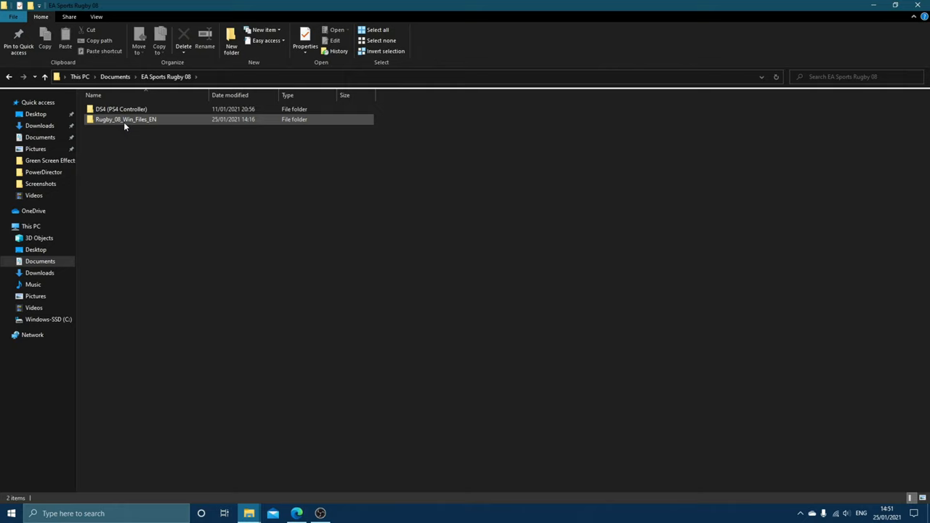
{"action": "double_click", "coordinate": [125, 119]}
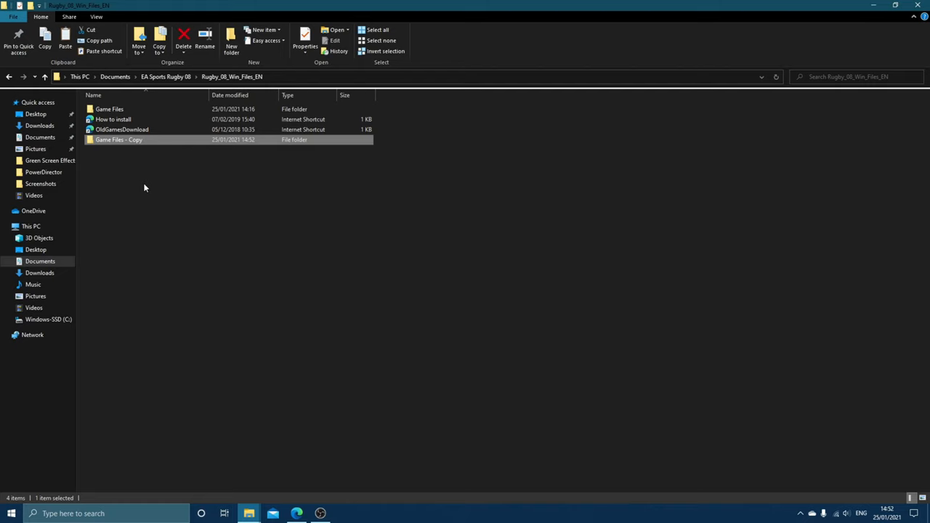
{"action": "mouse_move", "coordinate": [305, 475]}
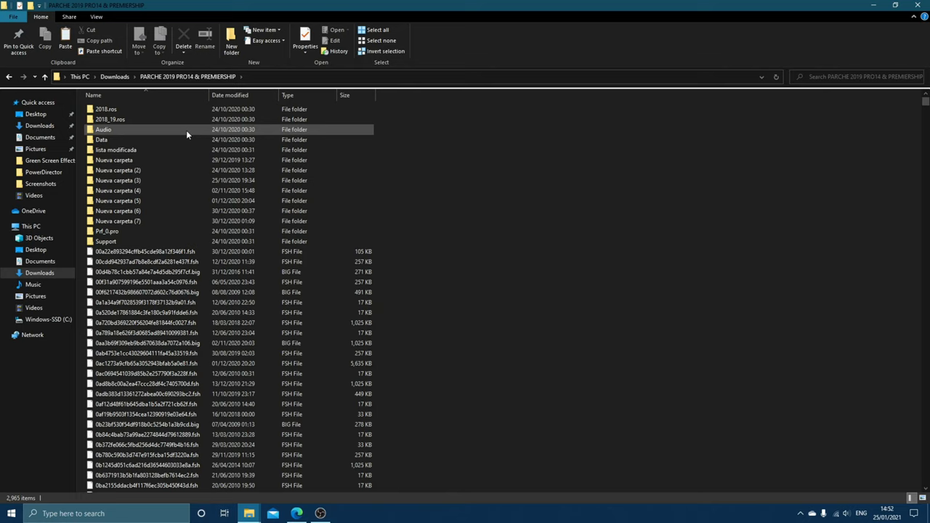
- Select the PRO14 & PREMIERSHIP patch folders and files, excluding the archive and program at the bottom
{"action": "left_click", "coordinate": [102, 140]}
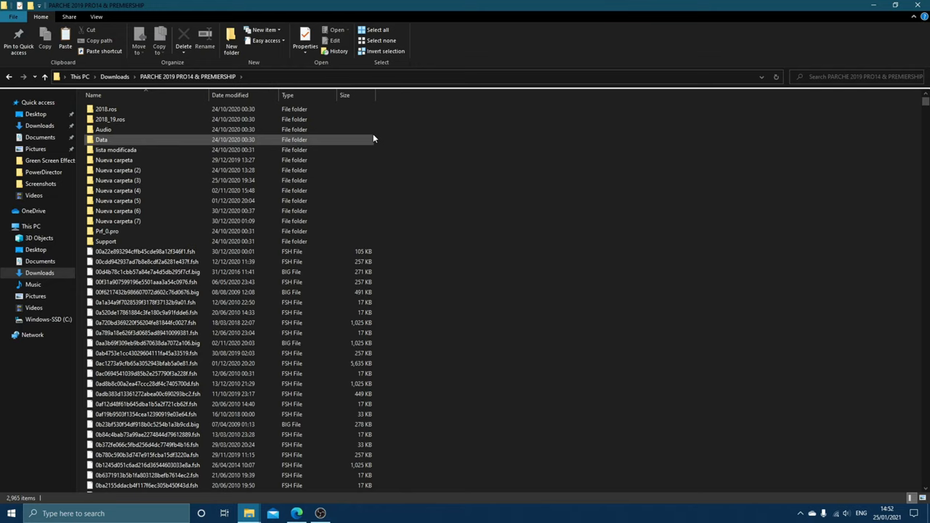
{"action": "left_click_drag", "start_coordinate": [375, 140], "coordinate": [335, 383]}
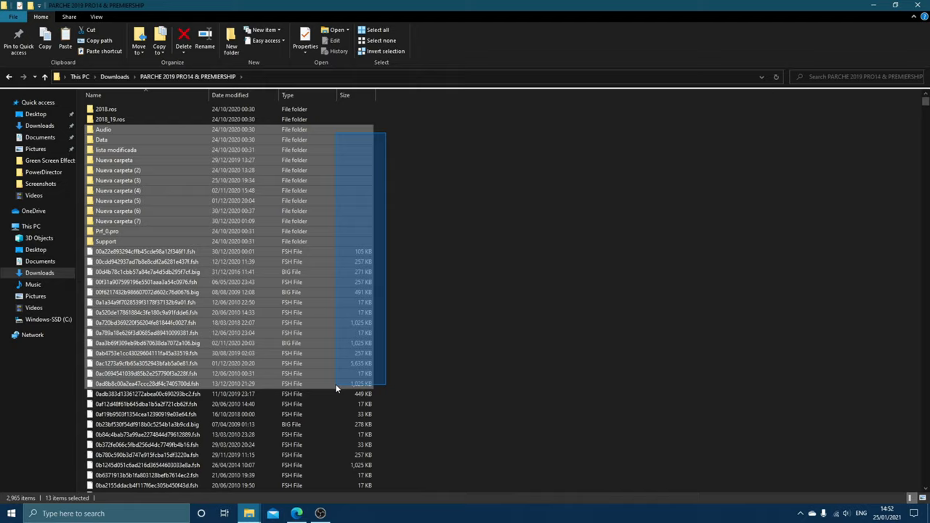
{"action": "scroll", "scroll_direction": "down", "scroll_amount": 3}
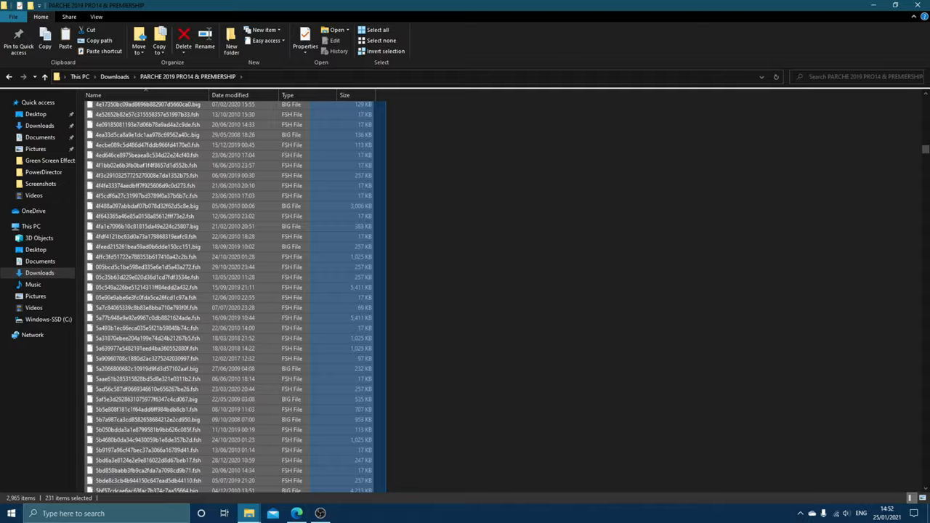
{"action": "scroll", "scroll_direction": "down", "scroll_amount": 3}
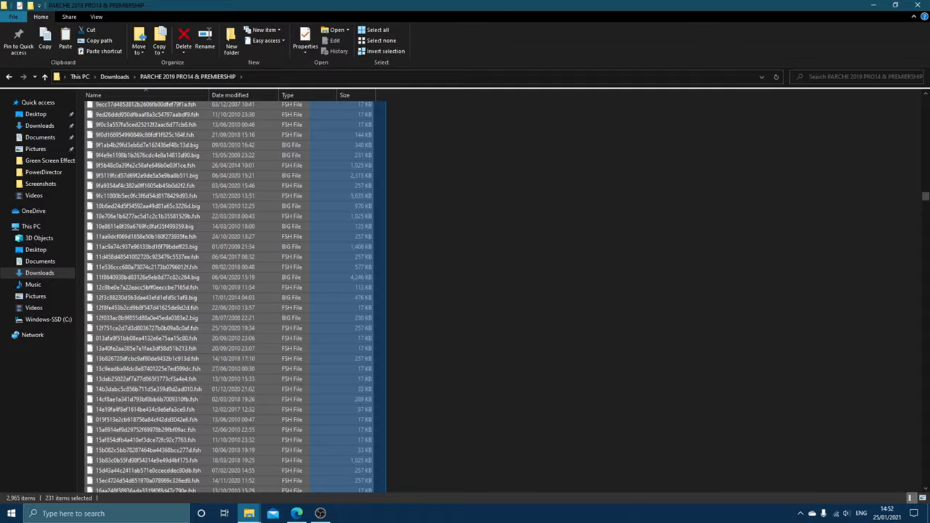
{"action": "scroll", "scroll_direction": "down", "scroll_amount": 3}
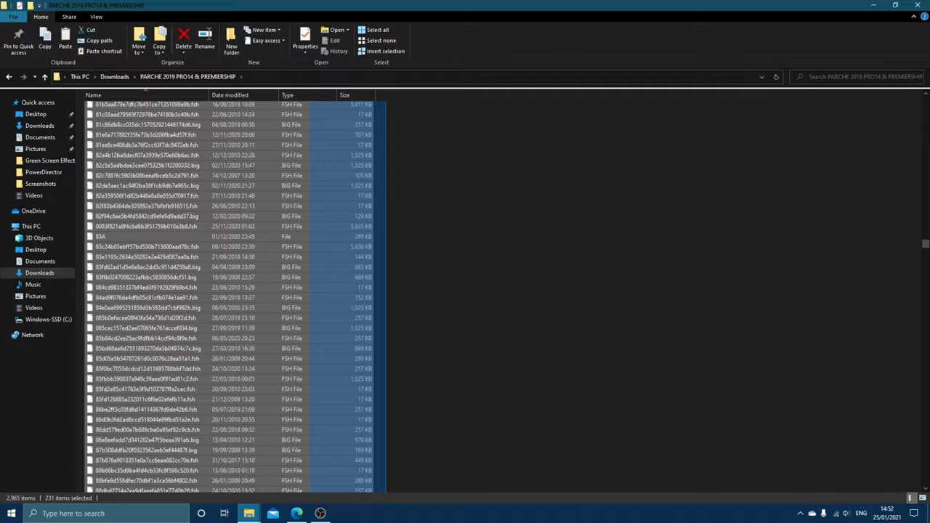
{"action": "scroll", "scroll_direction": "down", "scroll_amount": 3}
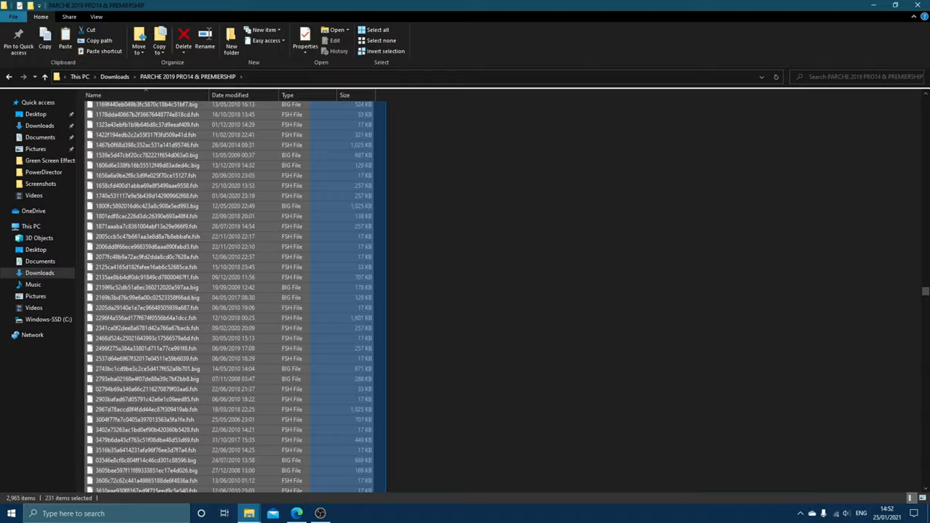
{"action": "scroll", "scroll_direction": "down", "scroll_amount": 3}
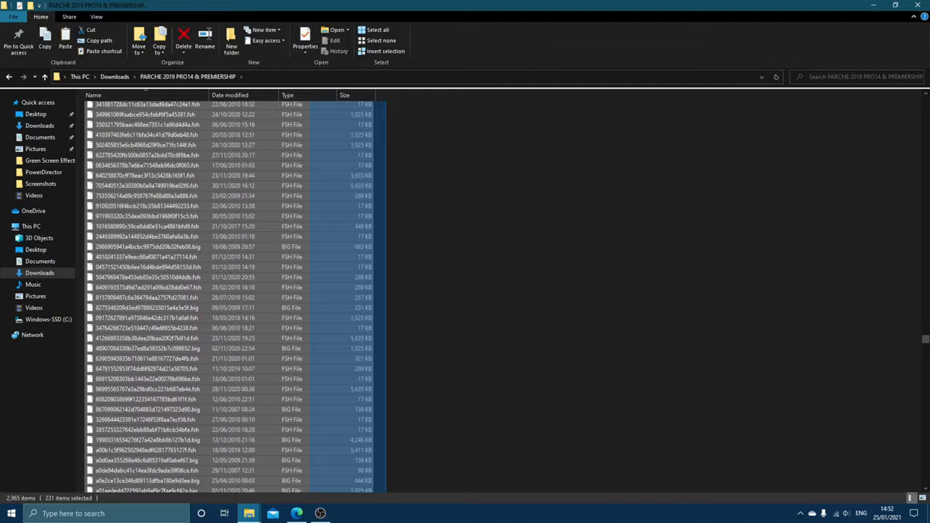
{"action": "scroll", "scroll_direction": "down", "scroll_amount": 3}
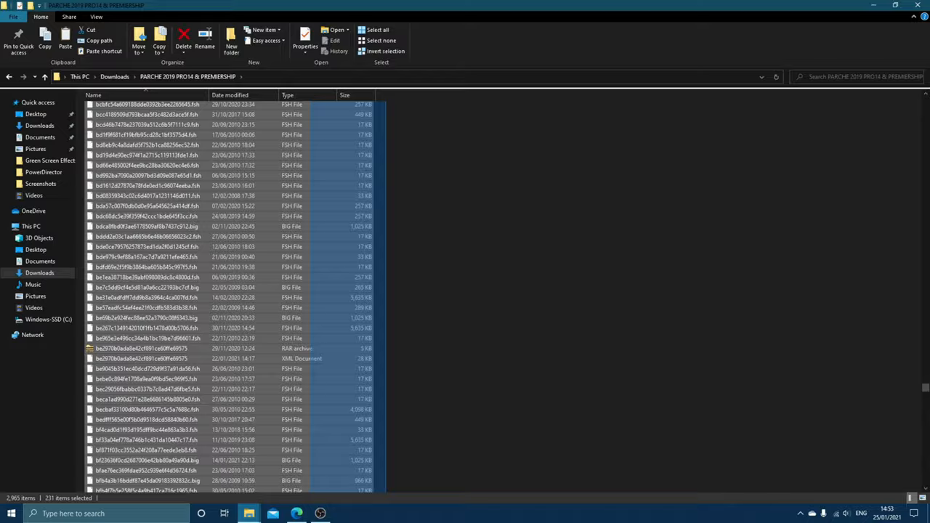
{"action": "scroll", "scroll_direction": "down", "scroll_amount": 3}
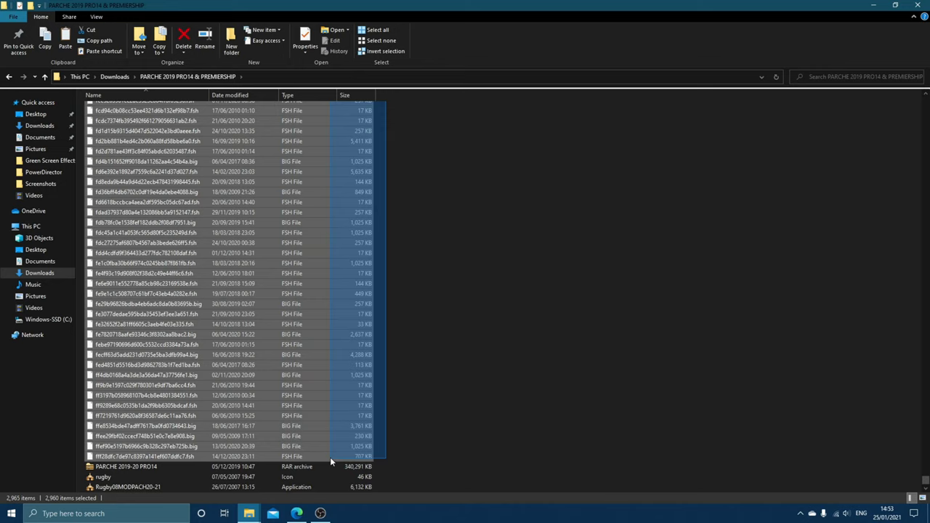
{"action": "mouse_move", "coordinate": [250, 514]}
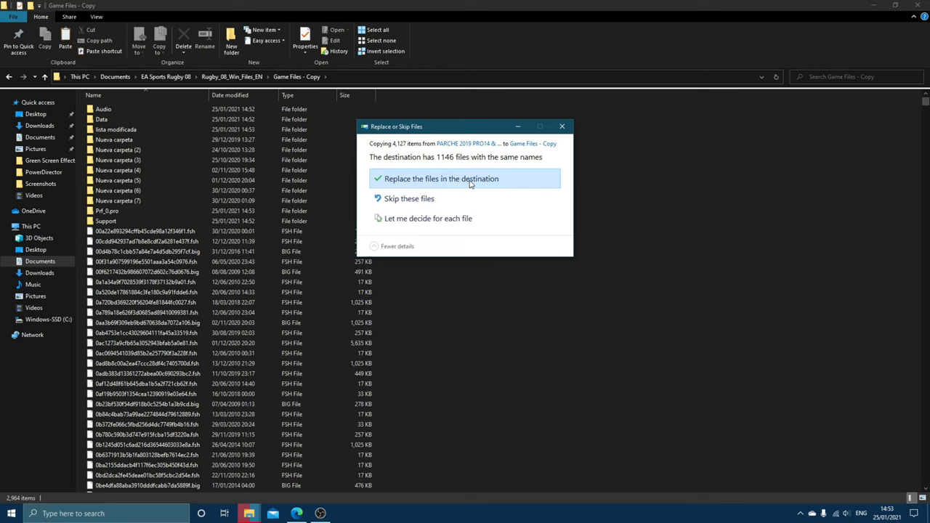
- Replace the existing files in Game Files - Copy with the PRO14 & Premiership patch versions
{"action": "left_click", "coordinate": [439, 177]}
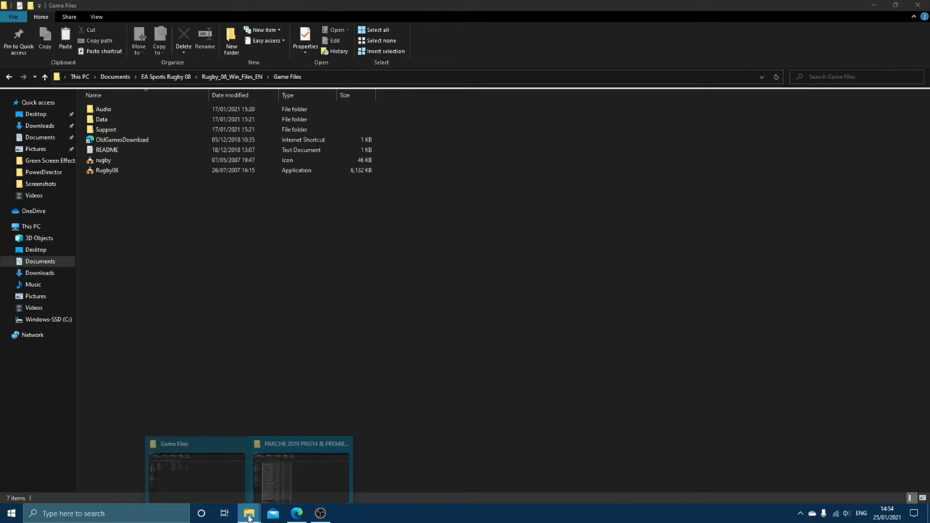
- Open PARCHE 20-21 TOP14 & TRANS TASMAN in Downloads and review its FSH and BIG patch files
{"action": "left_click", "coordinate": [303, 472]}
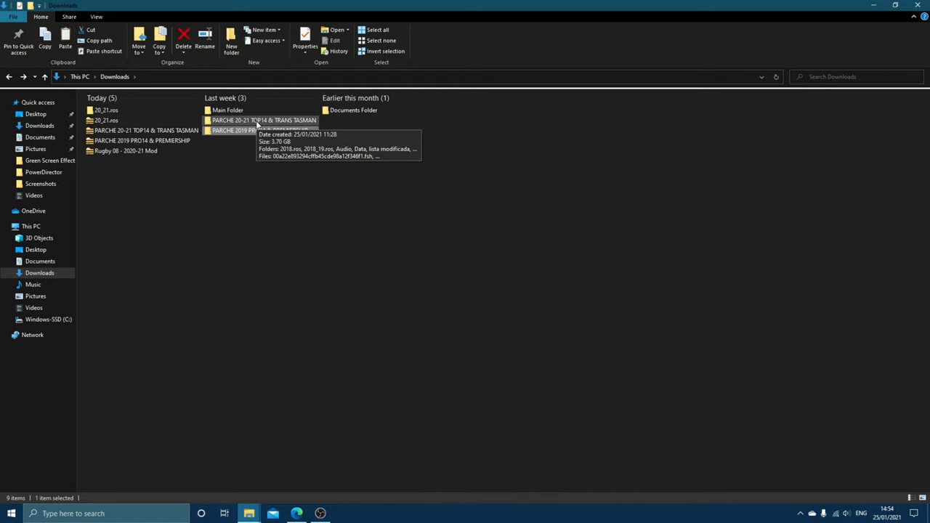
{"action": "double_click", "coordinate": [264, 119]}
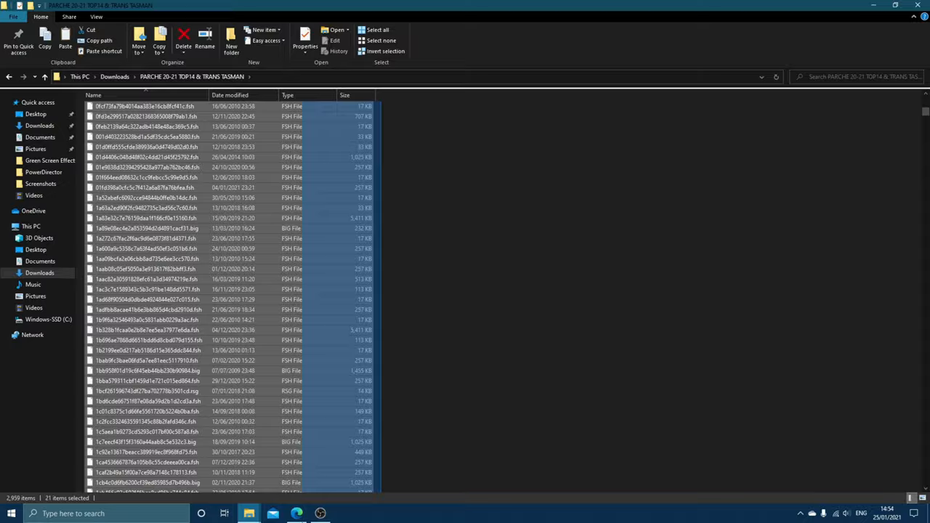
{"action": "scroll", "scroll_direction": "down", "scroll_amount": 3}
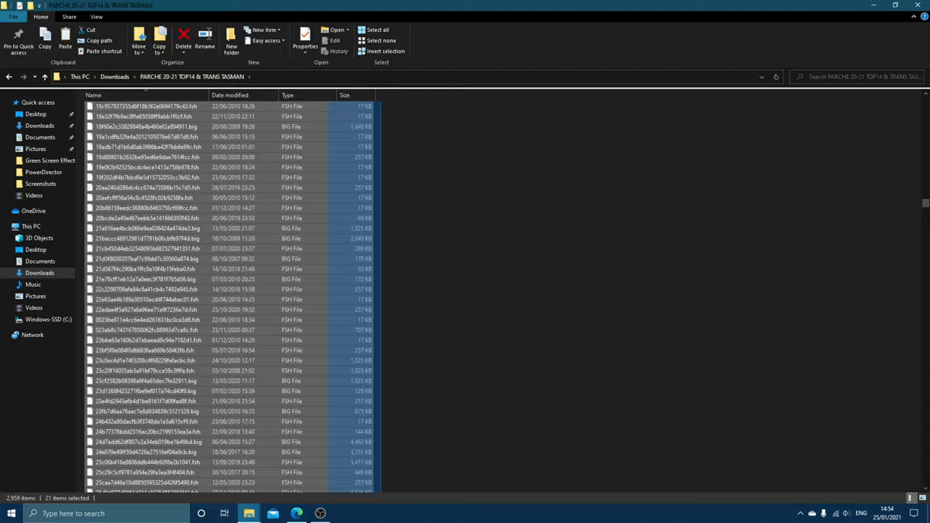
{"action": "scroll", "scroll_direction": "down", "scroll_amount": 3}
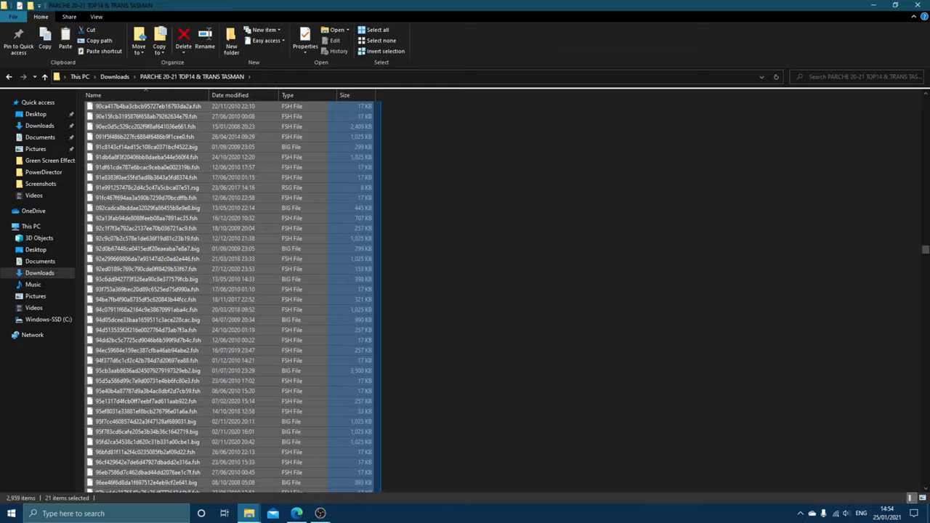
{"action": "scroll", "scroll_direction": "down", "scroll_amount": 3}
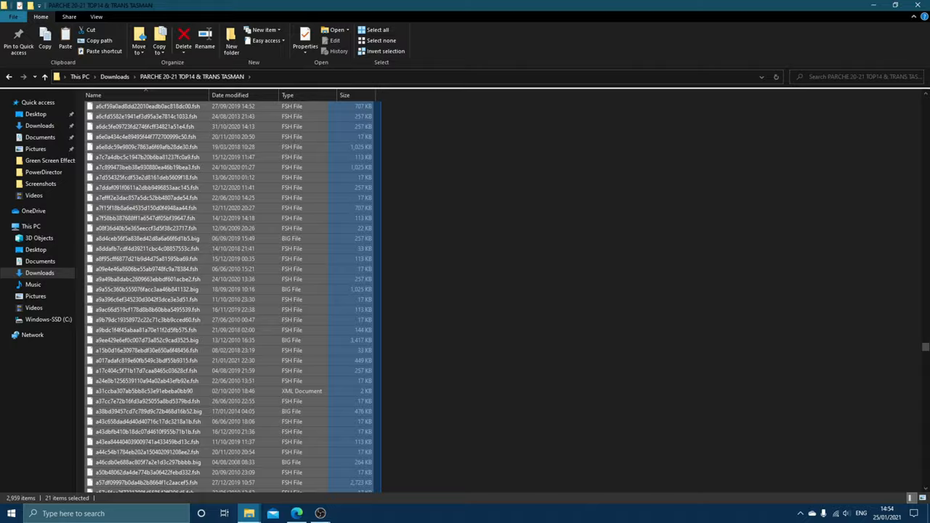
{"action": "scroll", "scroll_direction": "down", "scroll_amount": 3}
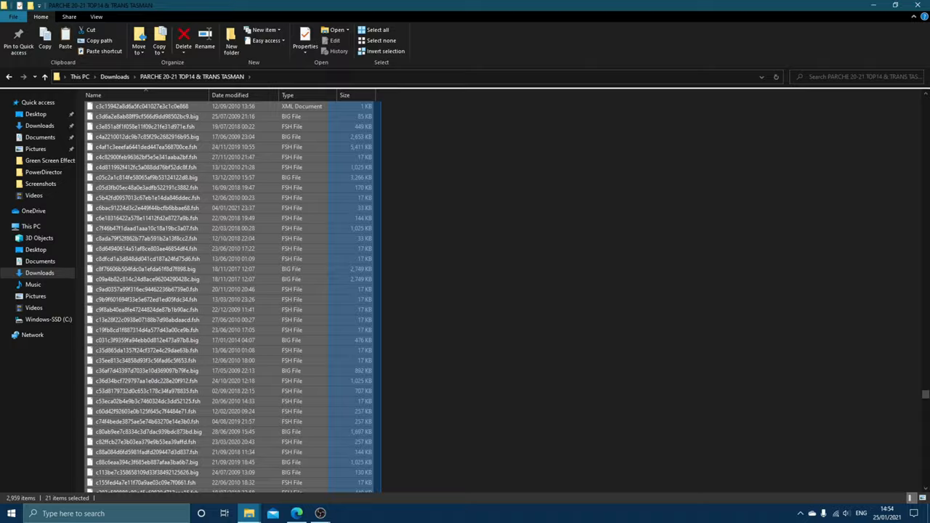
{"action": "scroll", "scroll_direction": "down", "scroll_amount": 3}
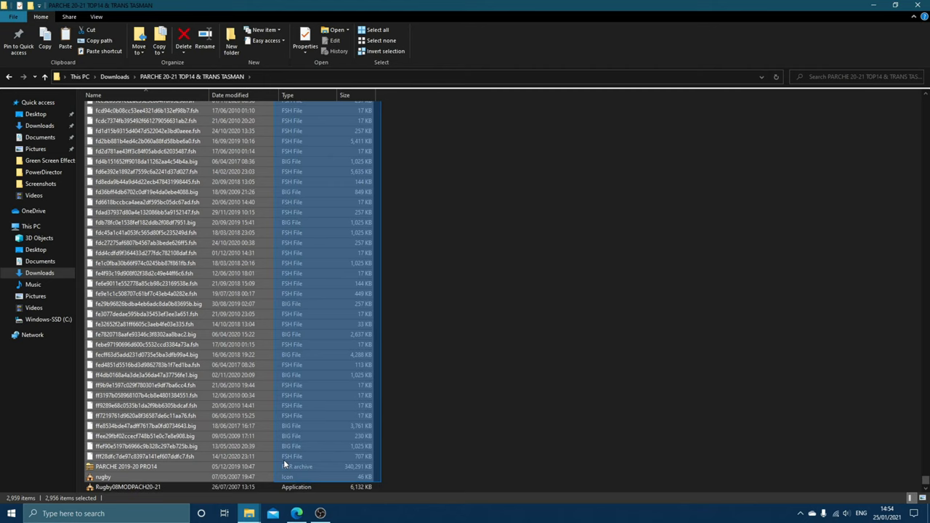
{"action": "mouse_move", "coordinate": [248, 512]}
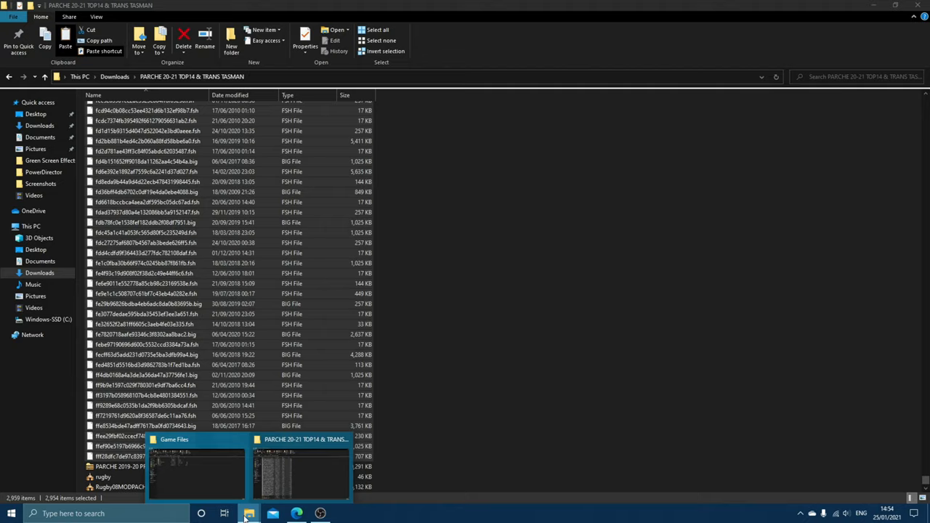
- Paste into the original Game Files folder, replacing existing files with the TOP14 & Trans Tasman patch
{"action": "left_click", "coordinate": [196, 468]}
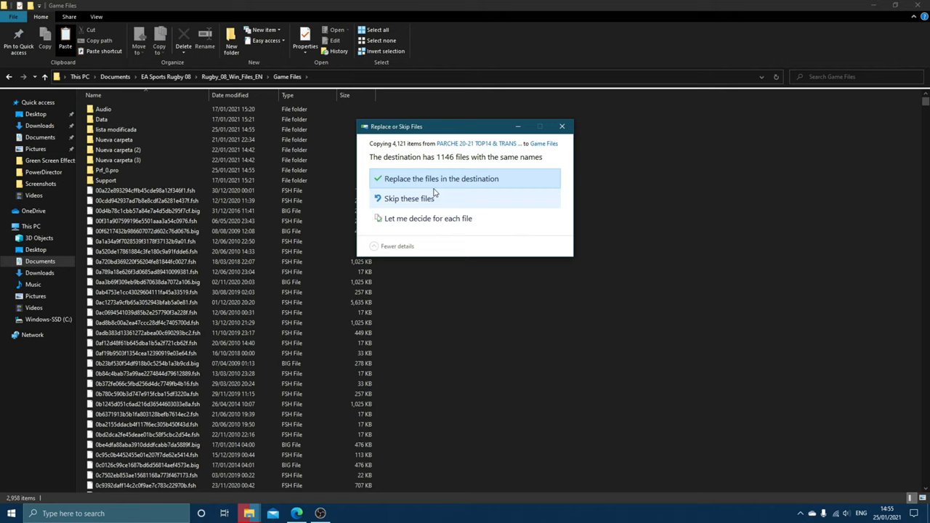
{"action": "left_click", "coordinate": [441, 177]}
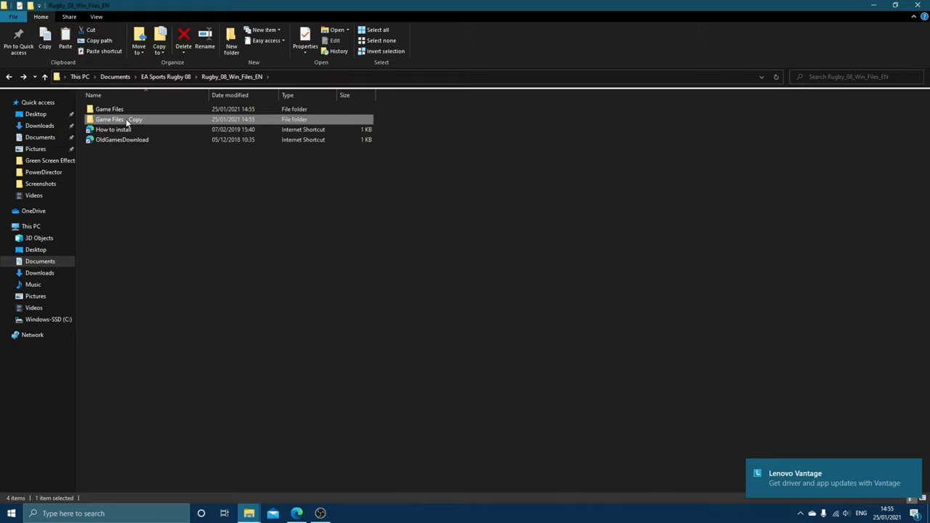
{"action": "double_click", "coordinate": [118, 119]}
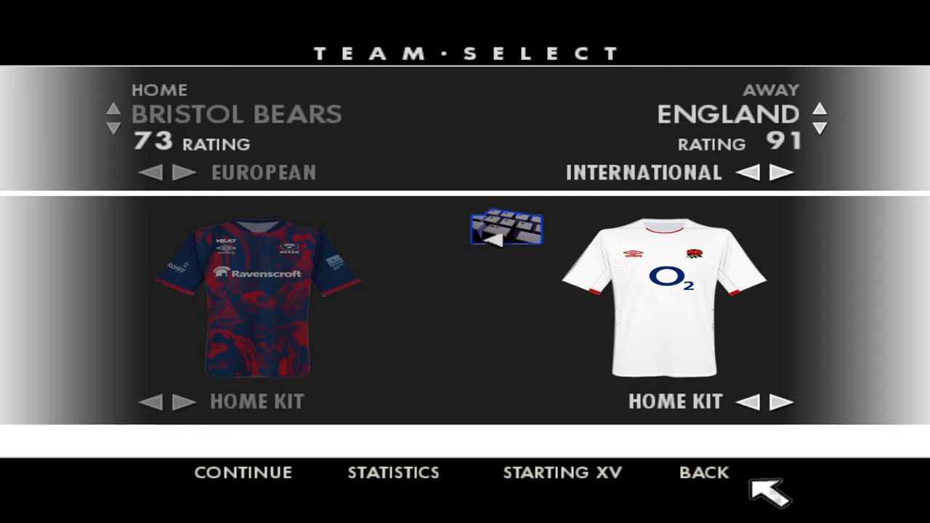
- Keep England at home and switch the away side to international team Wales
{"action": "left_click", "coordinate": [703, 472]}
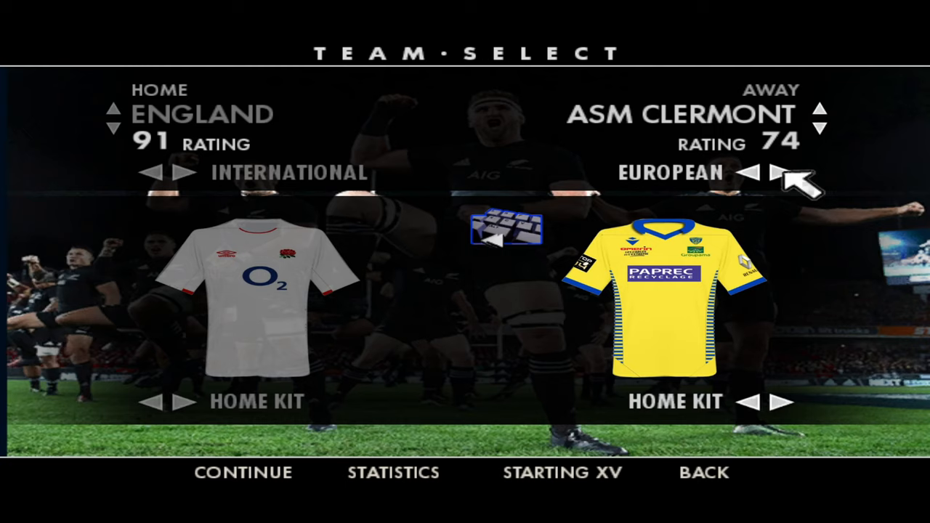
{"action": "left_click", "coordinate": [820, 108]}
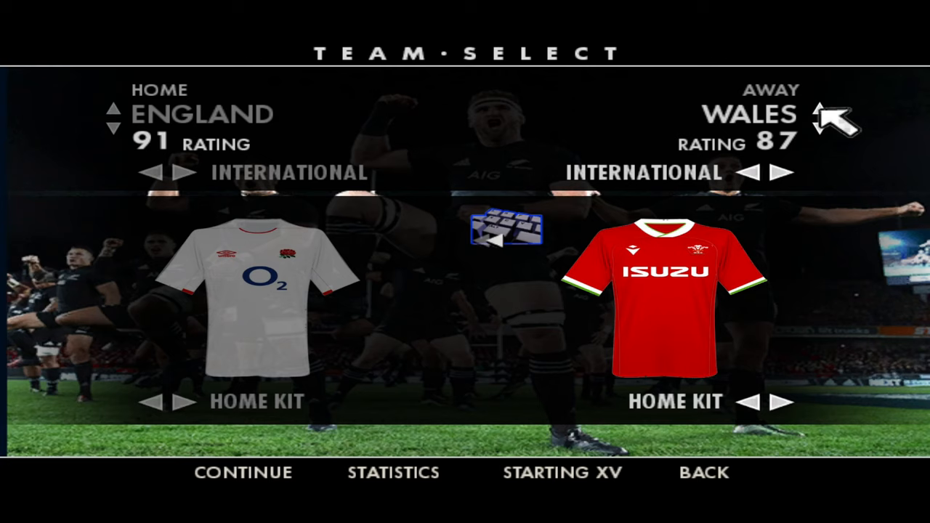